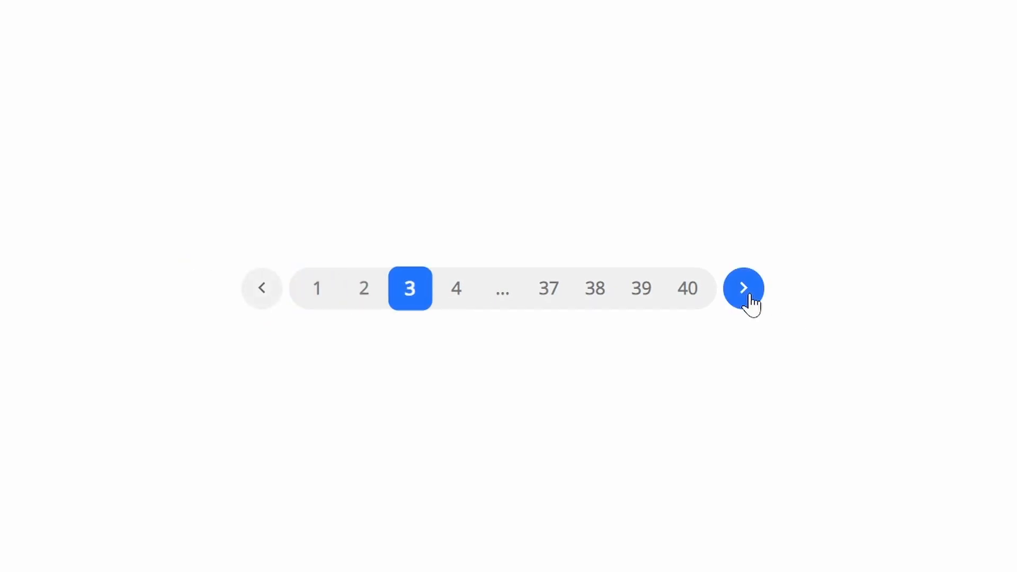
# - Step the animated pagination graphic forward from page 3 to page 27 of 40
pyautogui.click(743, 289)
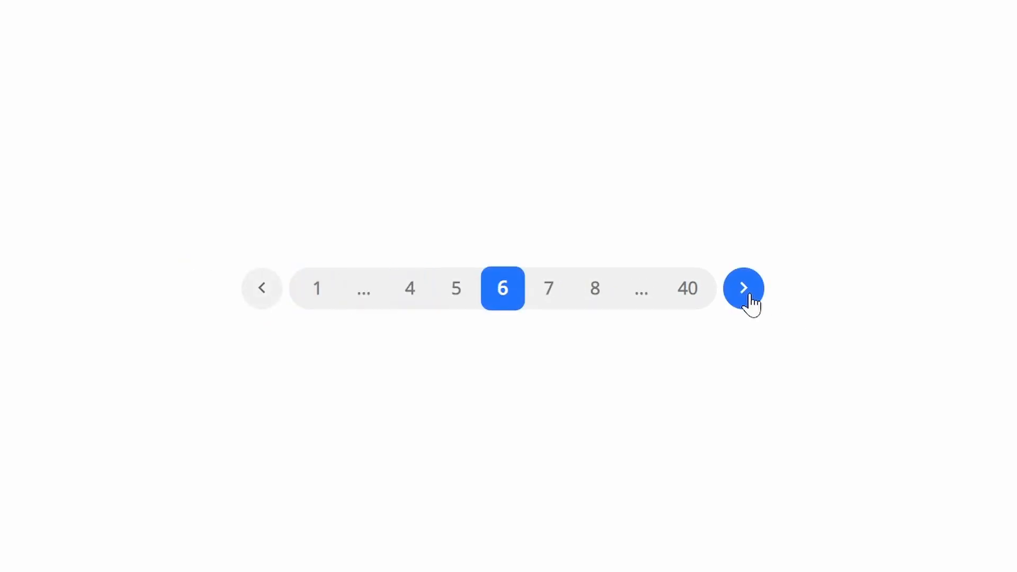
pyautogui.click(743, 288)
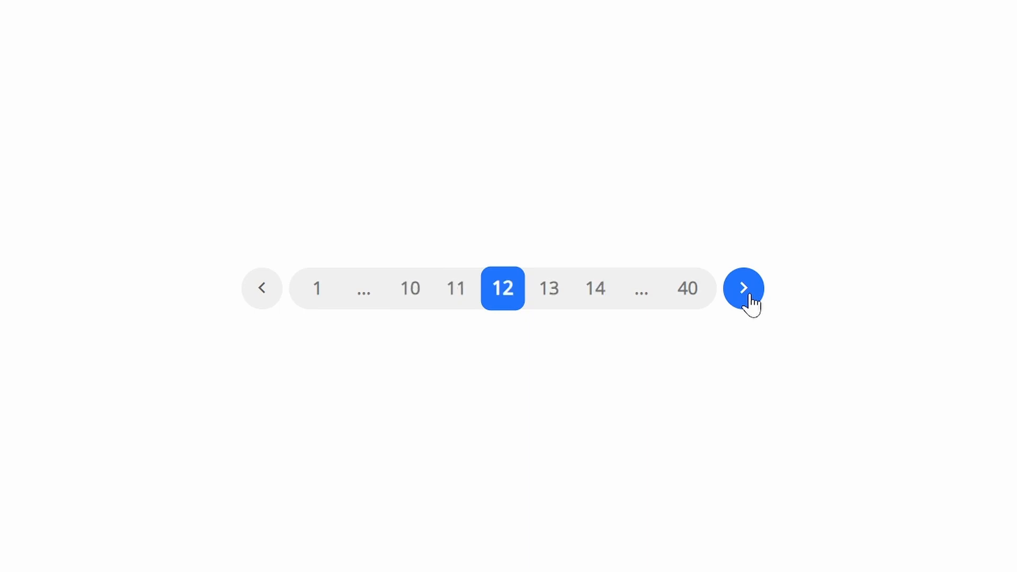
pyautogui.click(743, 288)
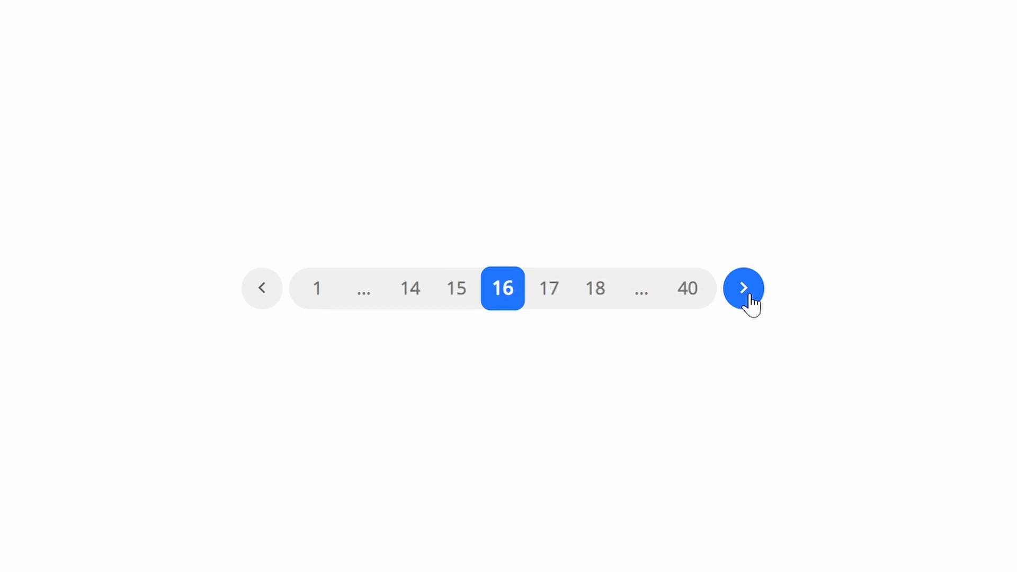
pyautogui.click(743, 288)
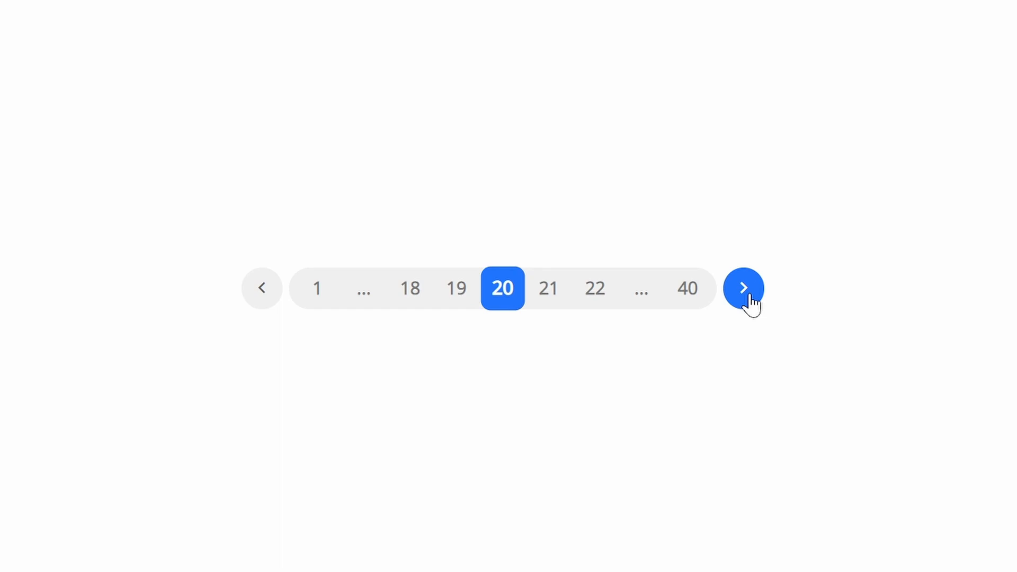
pyautogui.click(743, 288)
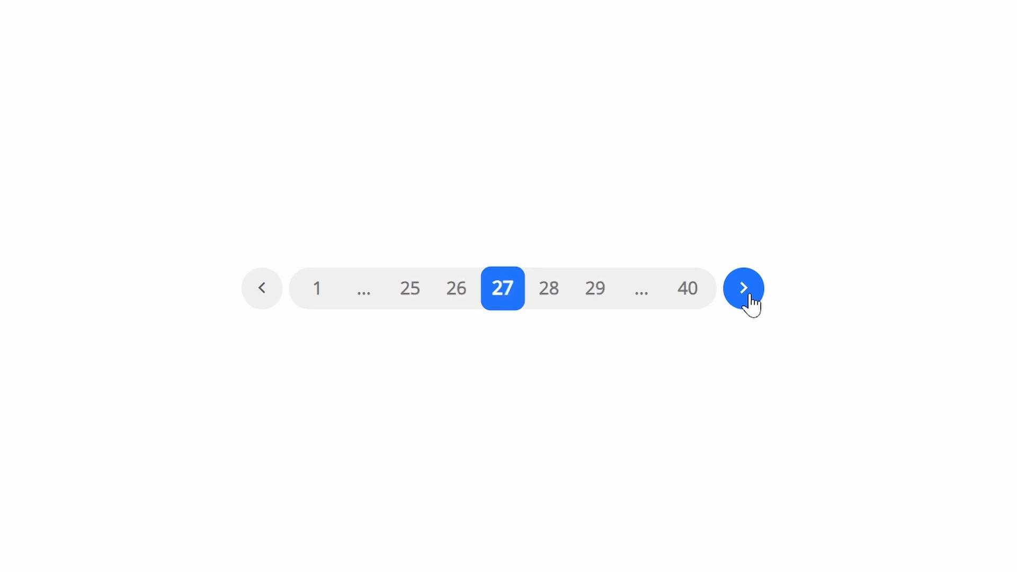
pyautogui.click(743, 288)
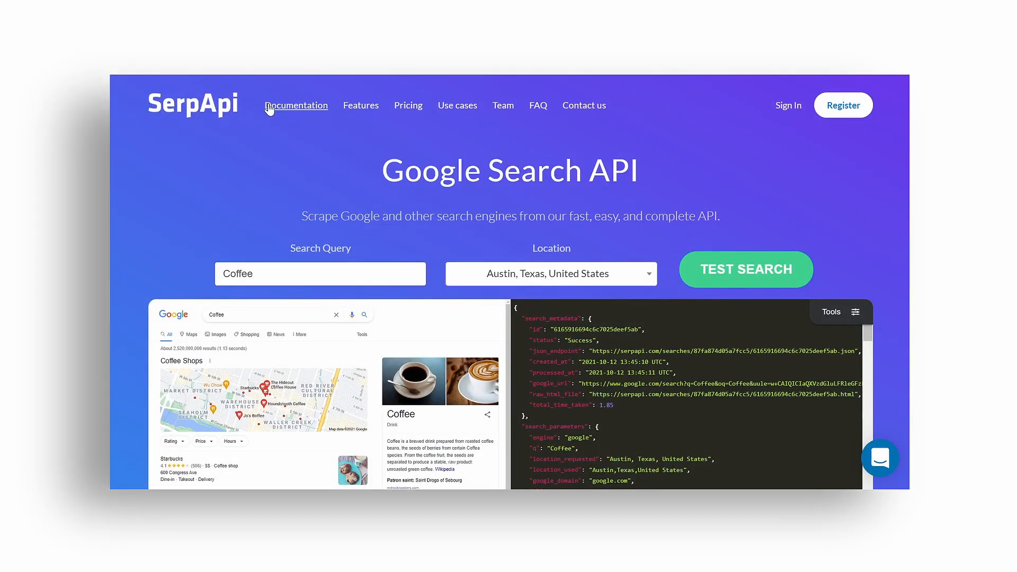
# - Open the Playground from the Documentation menu to show the start, num and ijn fields
pyautogui.click(296, 104)
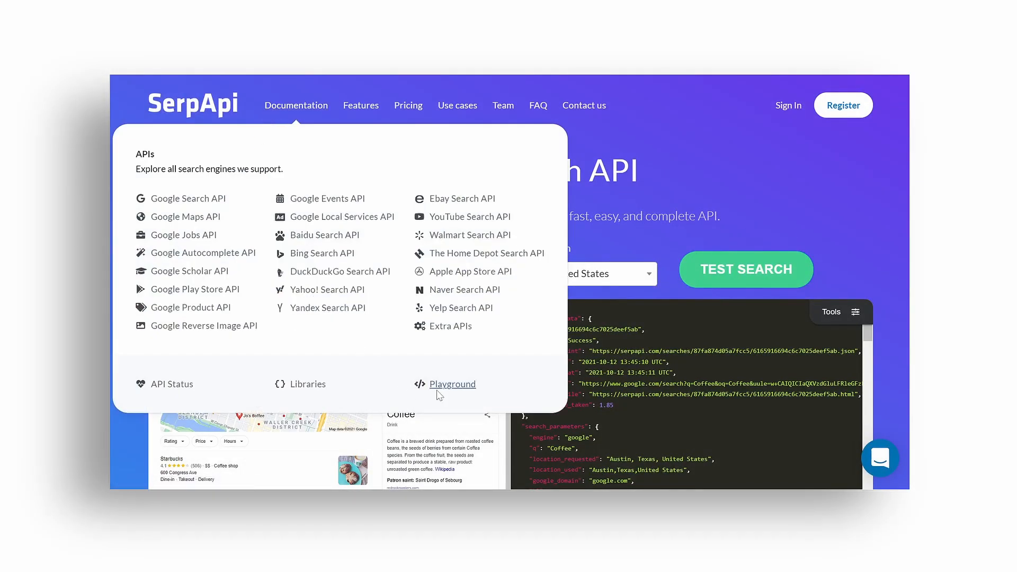
pyautogui.click(452, 384)
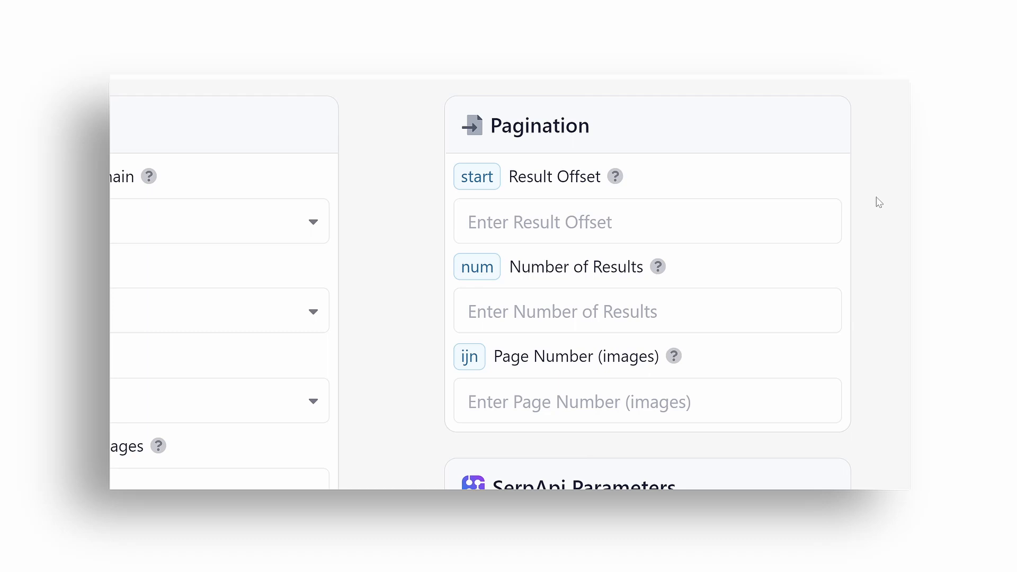
pyautogui.moveTo(899, 249)
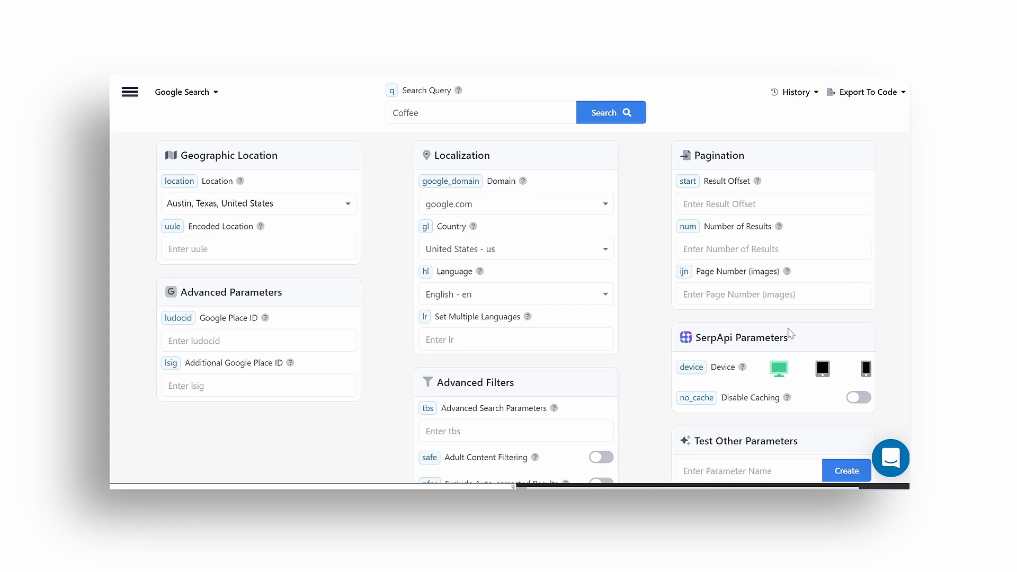
pyautogui.moveTo(642, 482)
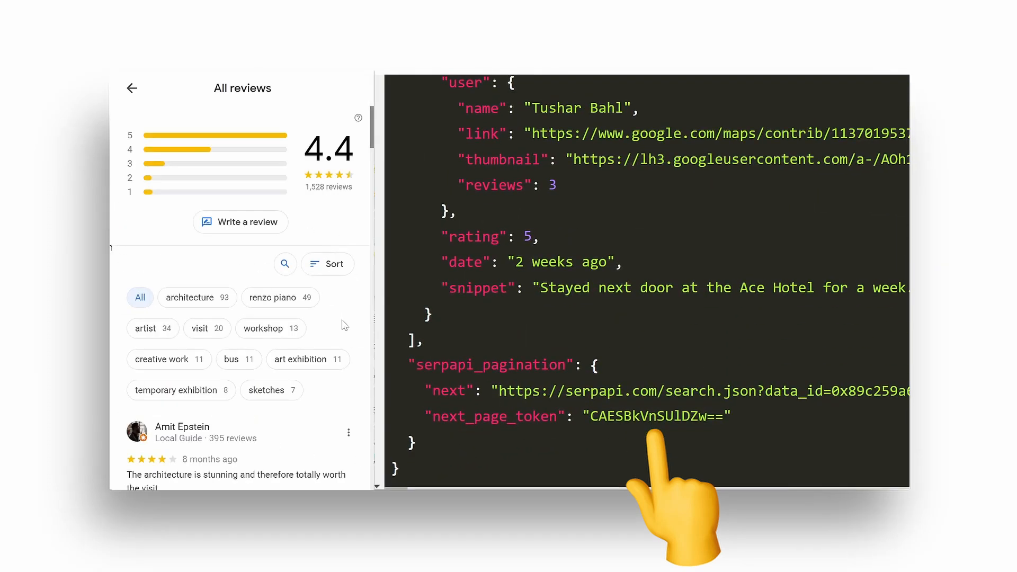
# - Scroll down the reviews JSON to reveal serpapi_pagination with next and next_page_token
pyautogui.scroll(-3)
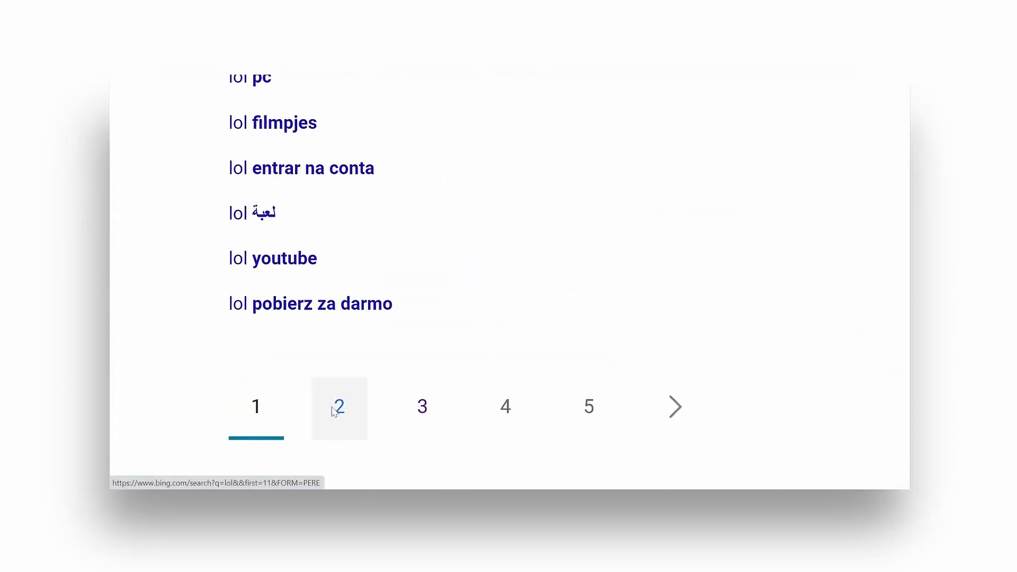
# - Page through Bing's lol results to results 41-50, with first=41 in the URL
pyautogui.click(338, 406)
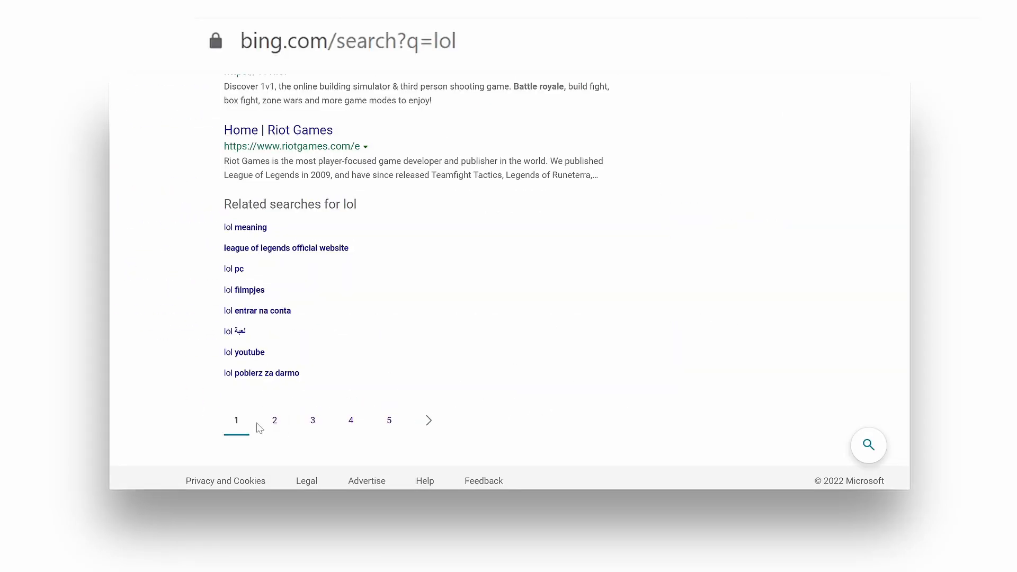
pyautogui.click(274, 420)
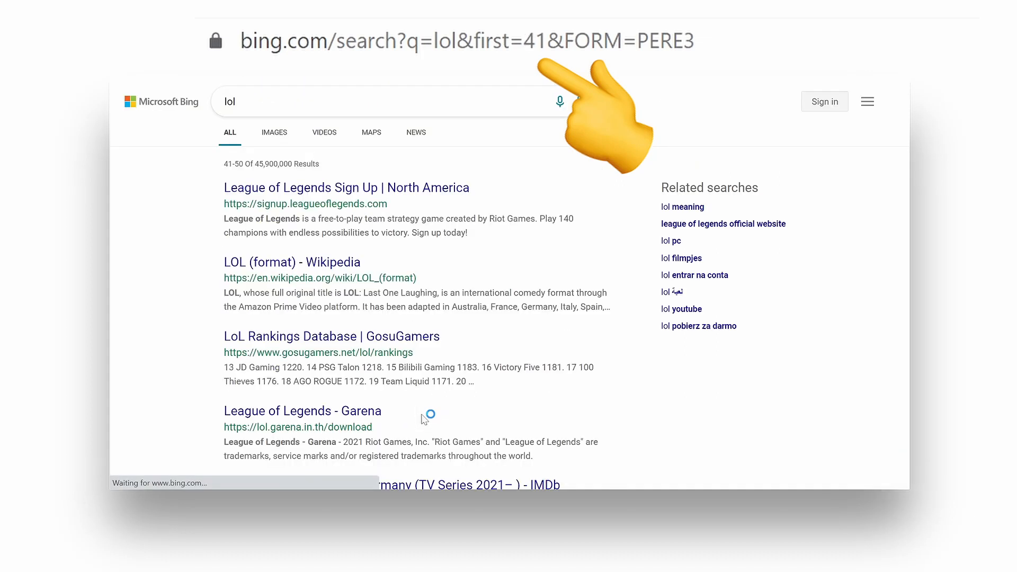
pyautogui.click(428, 413)
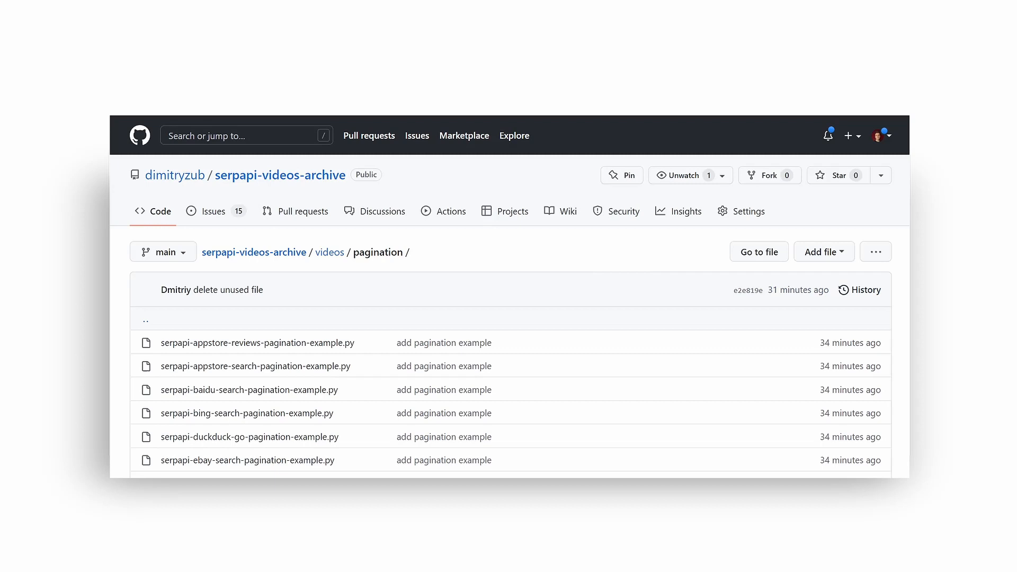
# - Scroll through the videos/pagination folder's example .py scripts and back to the top
pyautogui.scroll(-3)
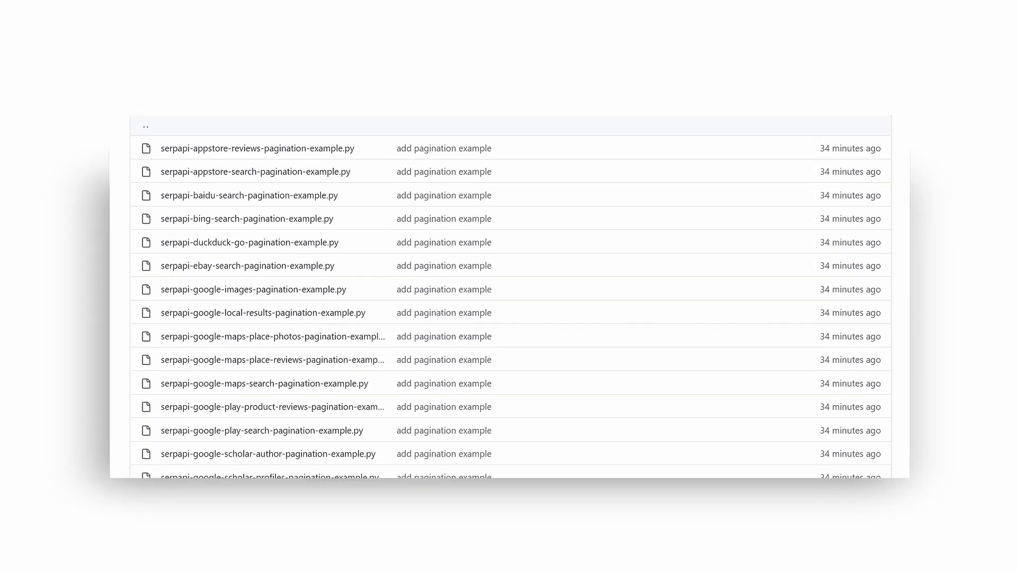
pyautogui.scroll(-3)
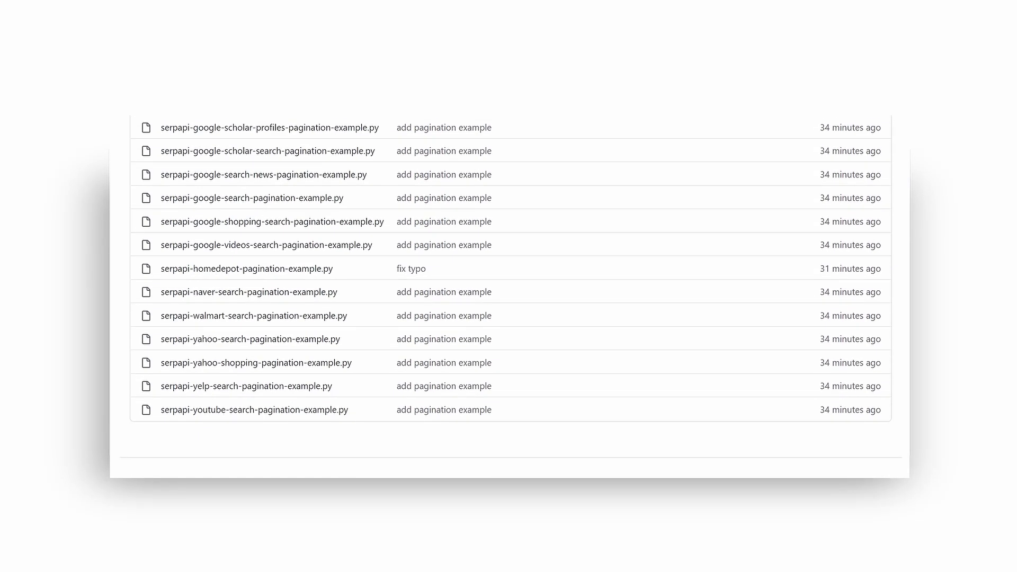
pyautogui.scroll(3)
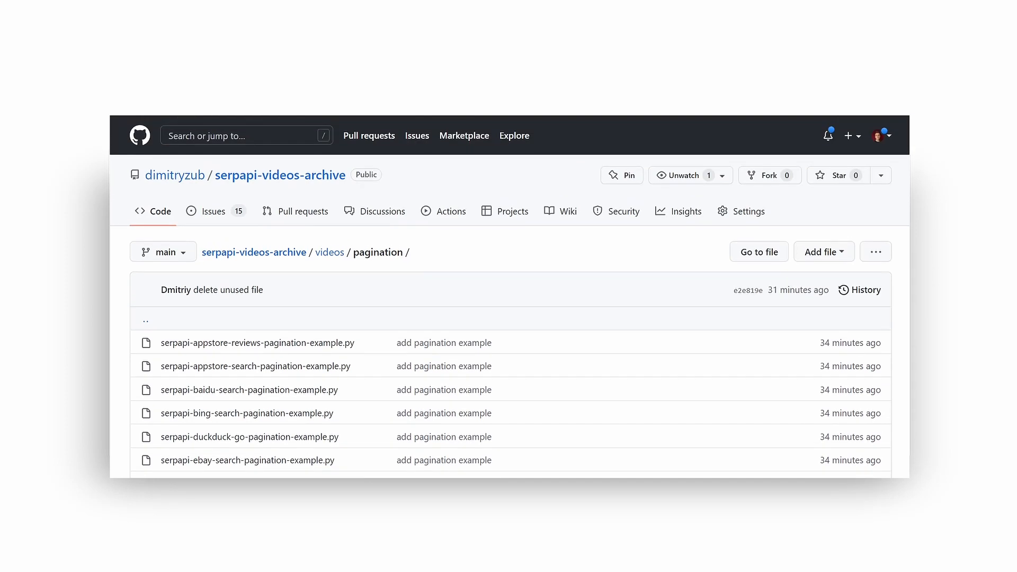